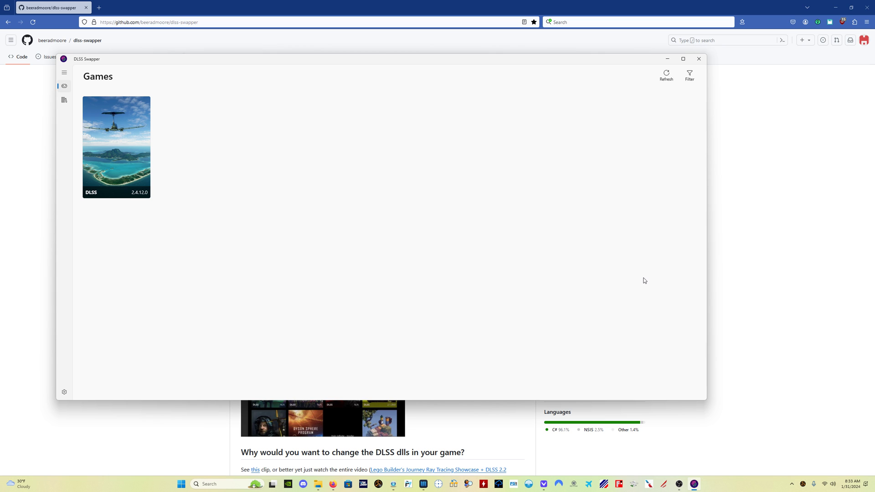
mouse_move(146, 204)
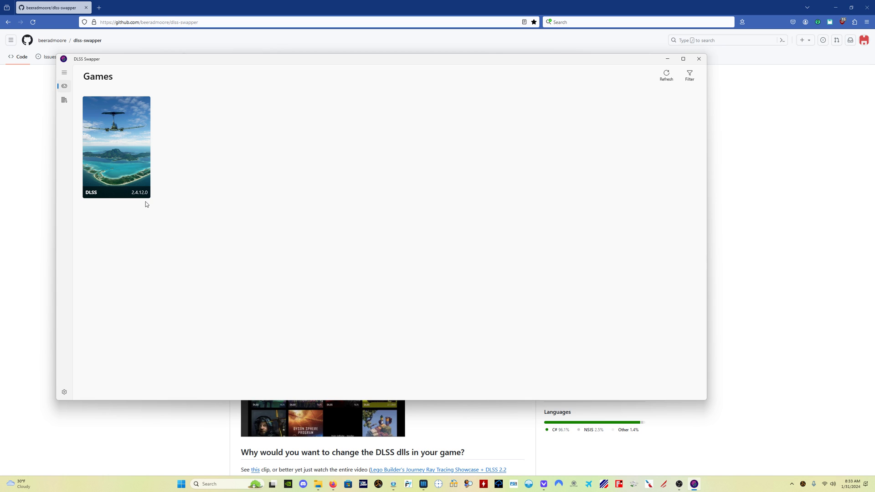
mouse_move(220, 211)
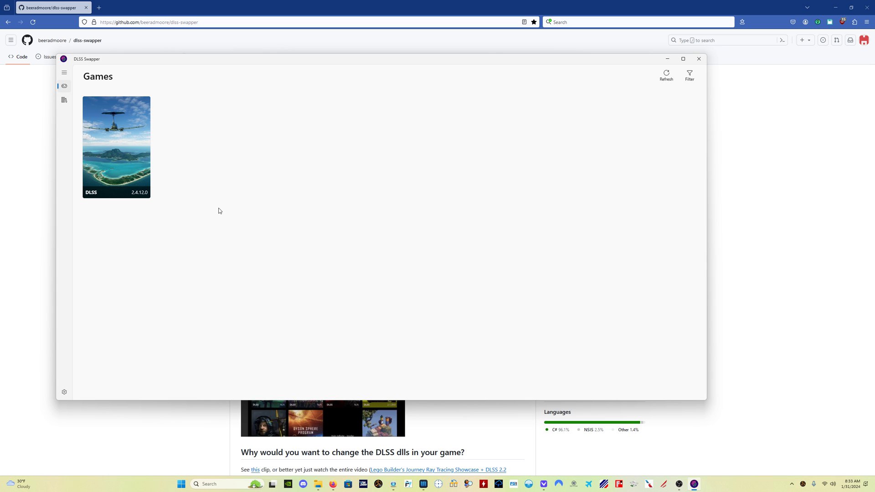
mouse_move(647, 276)
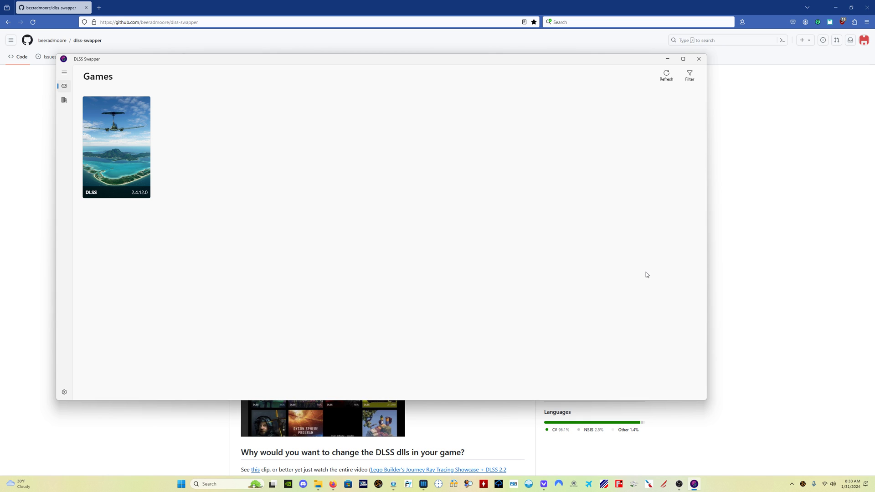
mouse_move(819, 316)
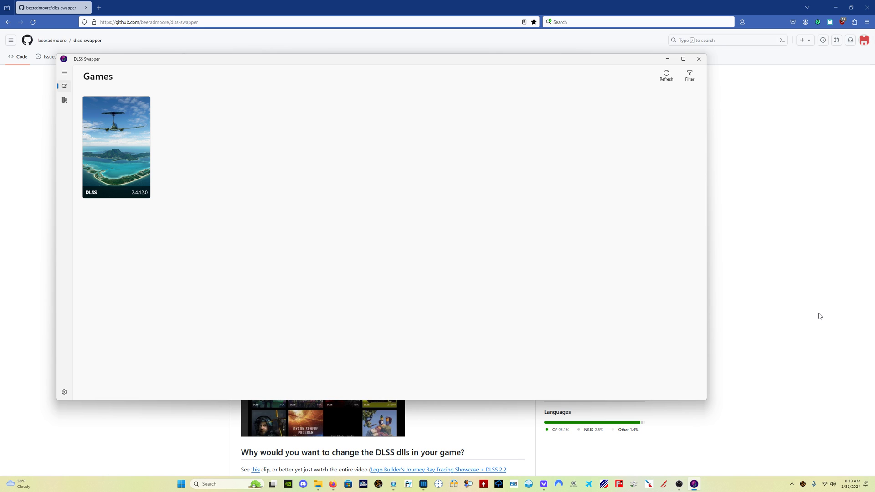
mouse_move(786, 338)
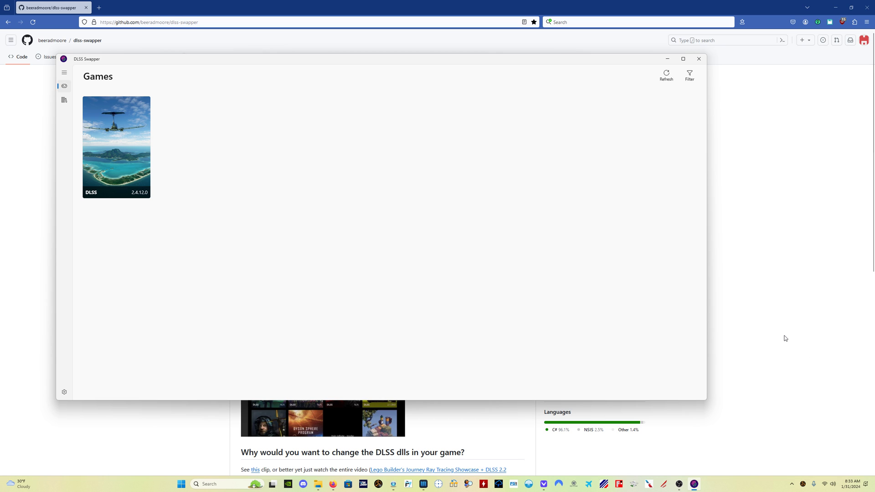
mouse_move(767, 333)
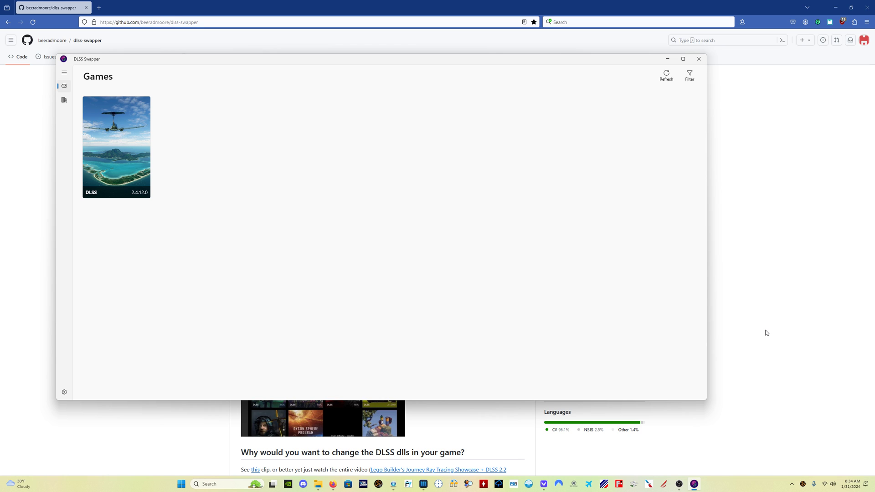
mouse_move(751, 319)
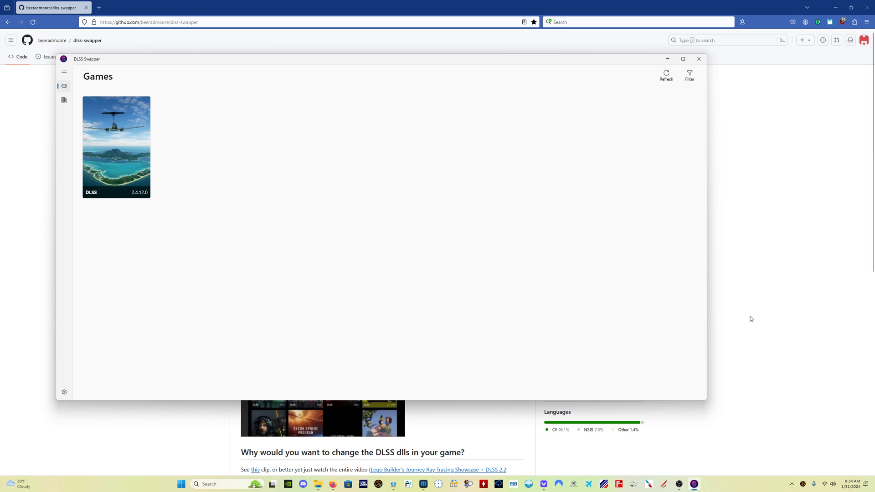
mouse_move(748, 315)
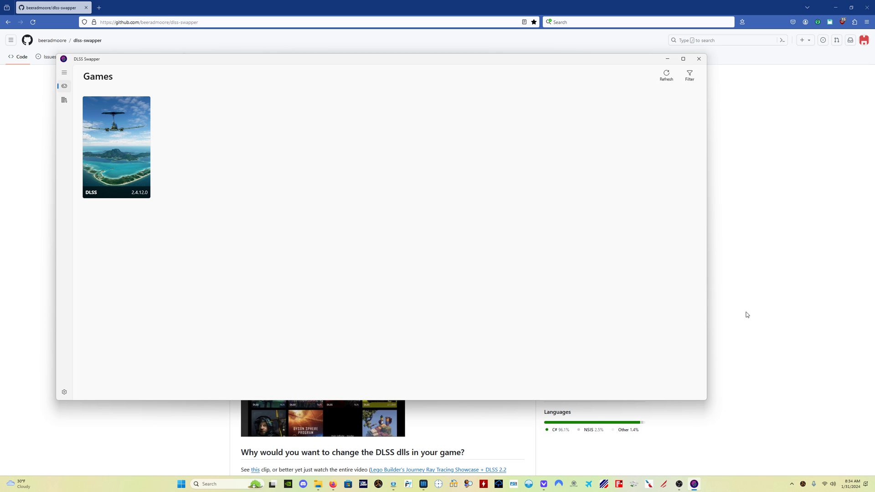
mouse_move(744, 313)
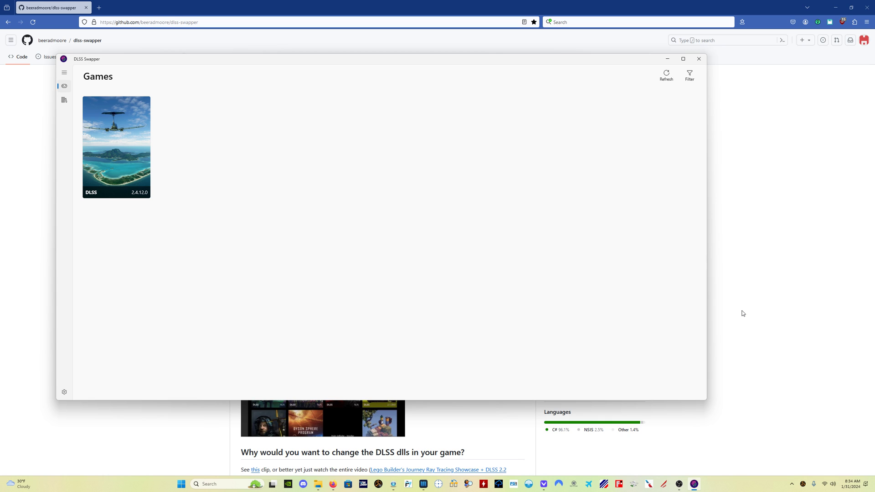
mouse_move(646, 357)
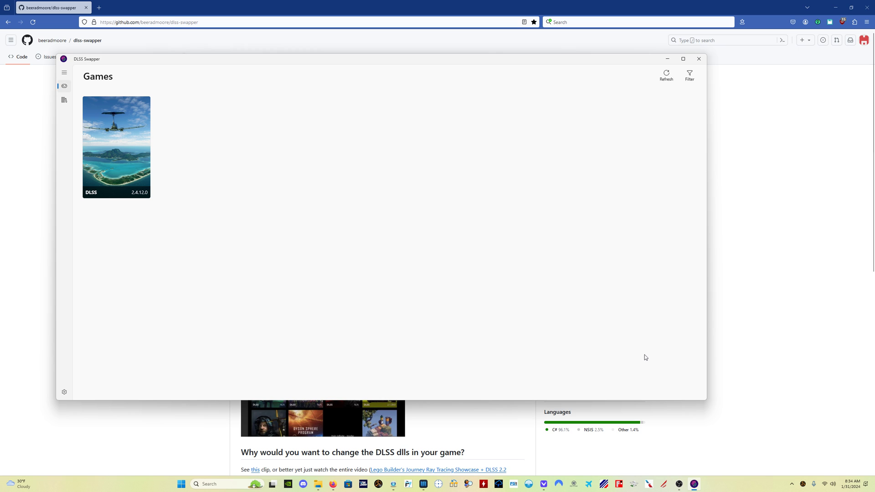
mouse_move(643, 355)
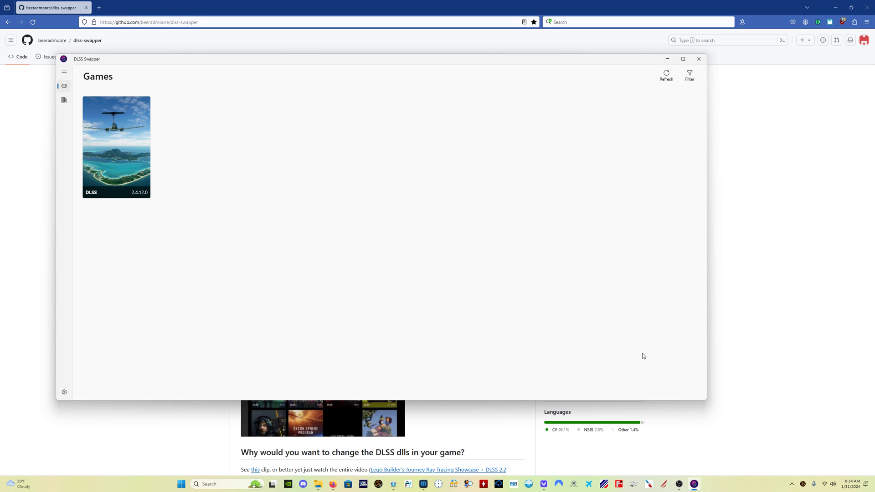
- On GitHub, open the dlss-swapper v1.0.4.0 release and download its installer .exe from Assets
left_click(698, 58)
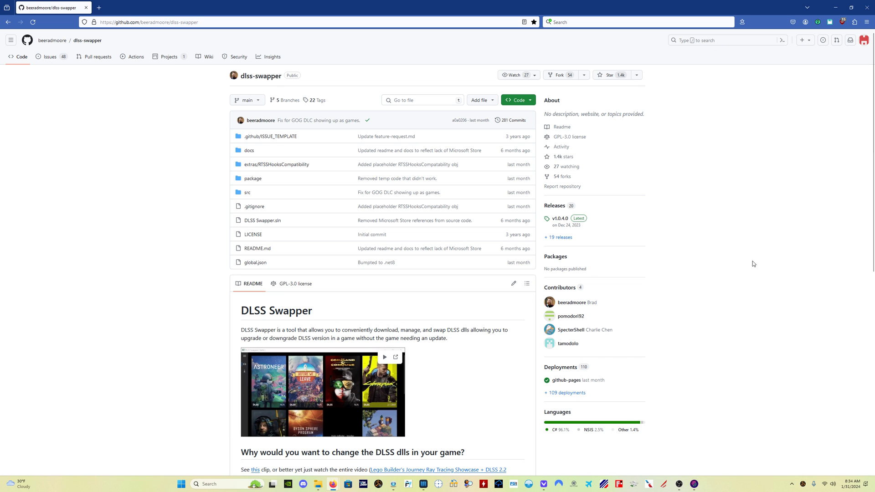
mouse_move(195, 120)
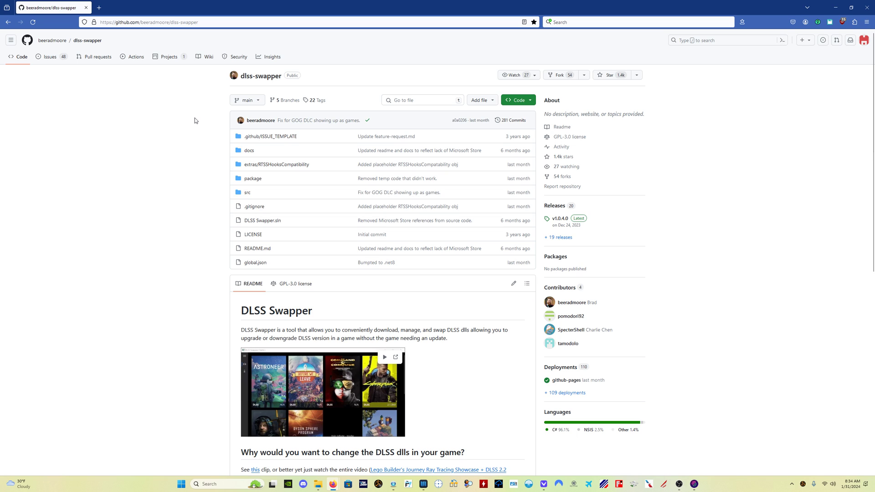
mouse_move(128, 39)
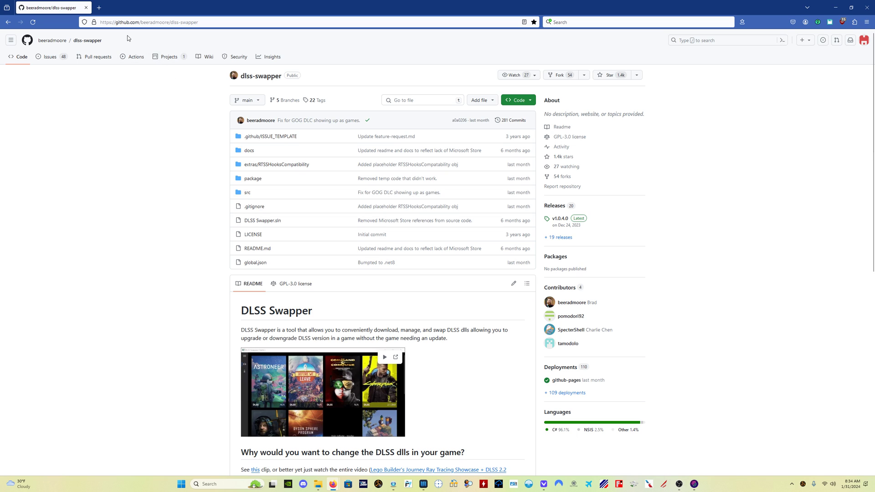
mouse_move(712, 248)
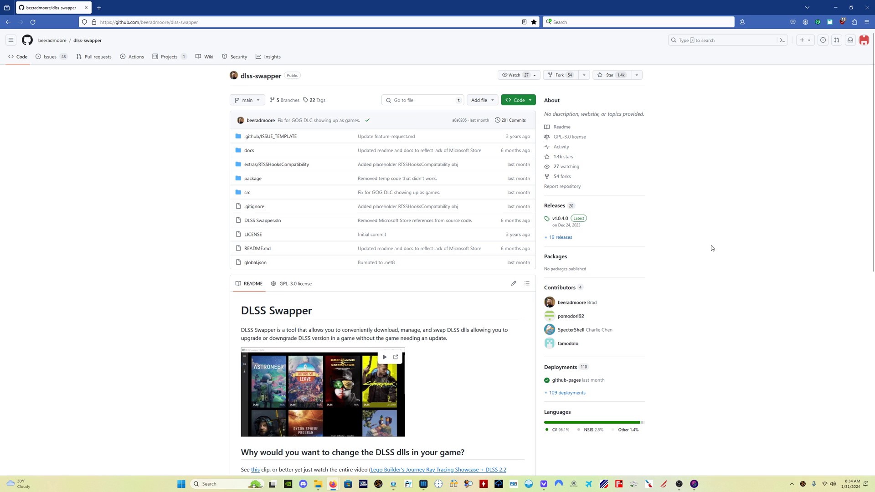
mouse_move(559, 221)
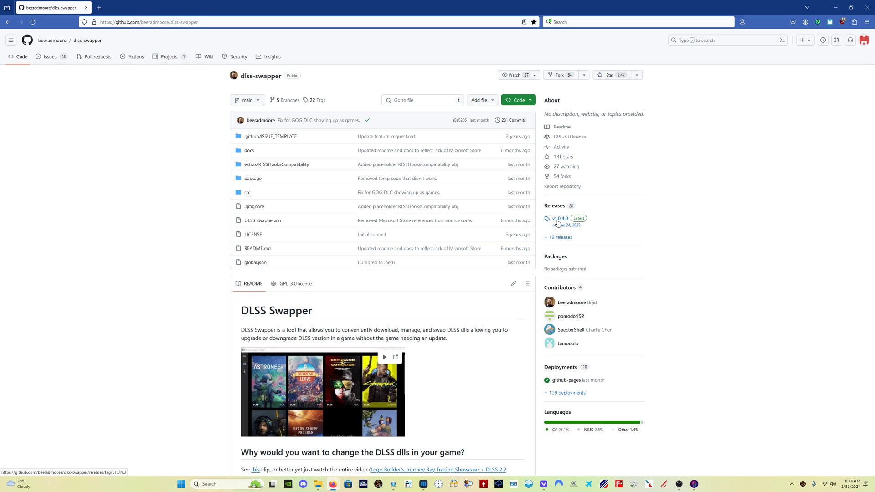
left_click(559, 219)
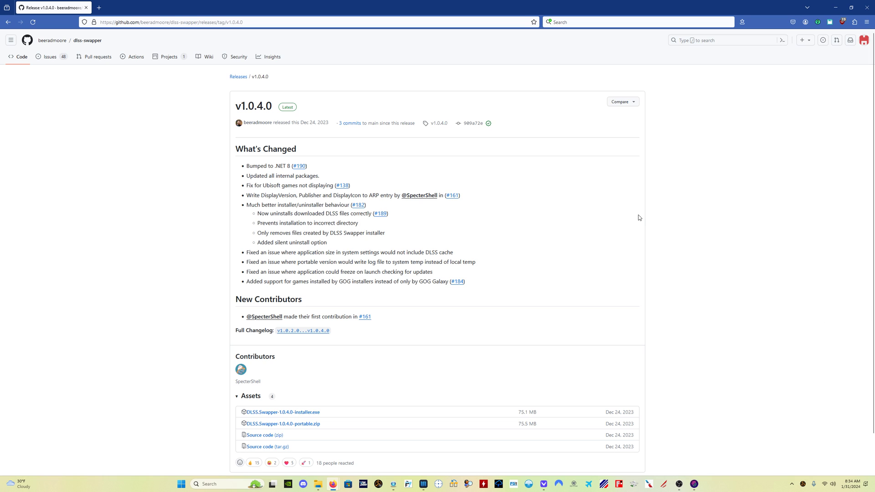
scroll("down", 3)
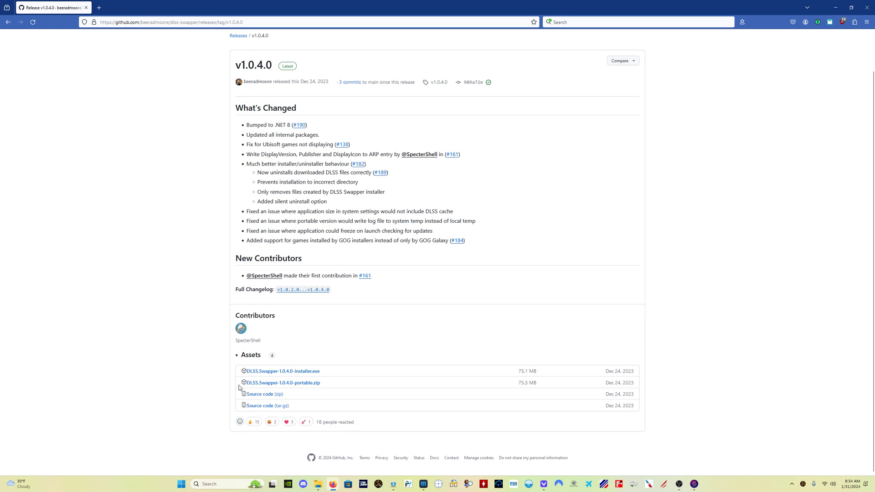
mouse_move(292, 375)
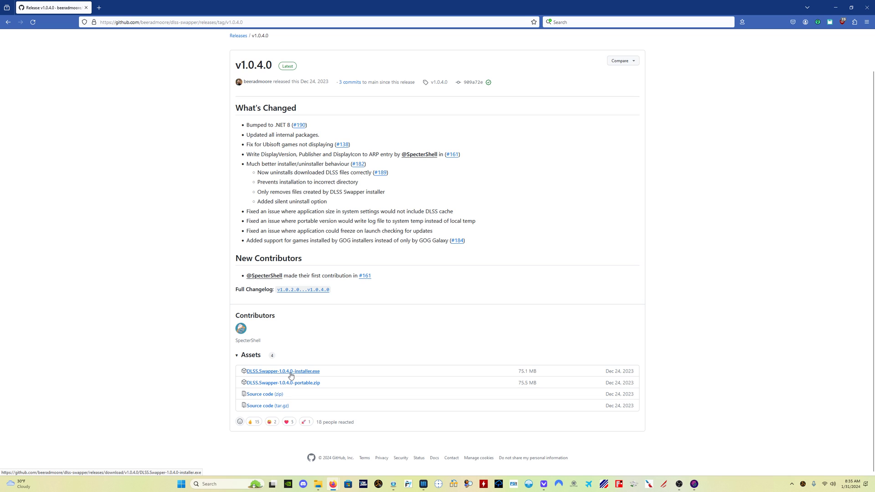
left_click(281, 371)
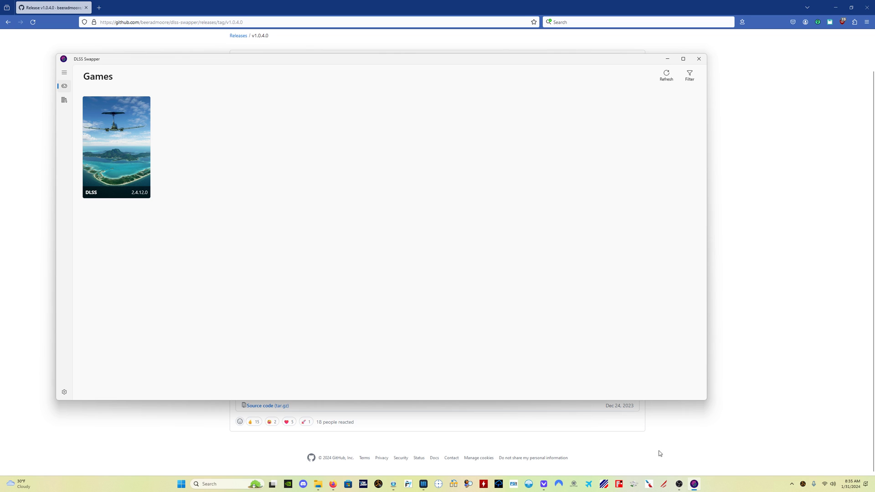
mouse_move(212, 137)
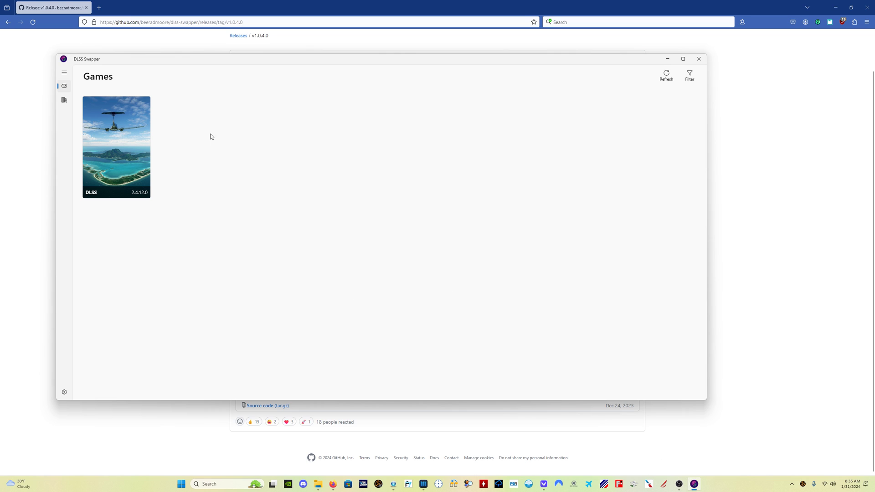
mouse_move(472, 141)
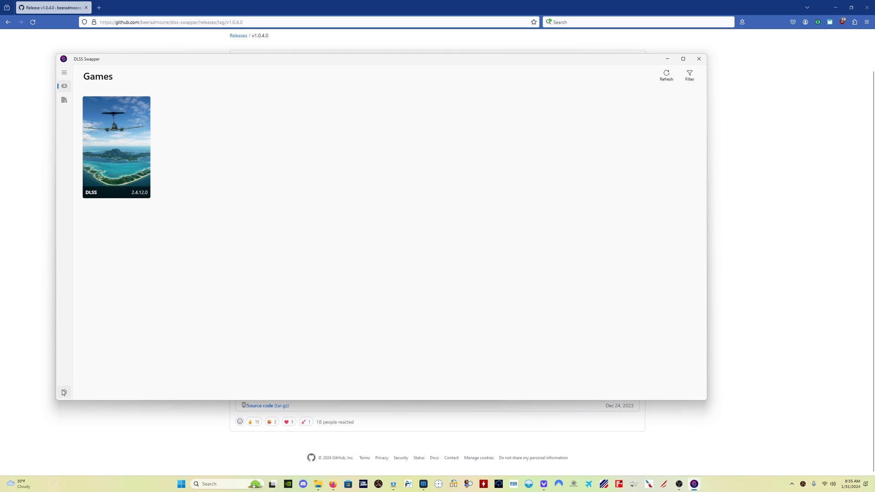
- Review DLSS Swapper's settings — theme and all five game libraries enabled — then leave them
left_click(64, 392)
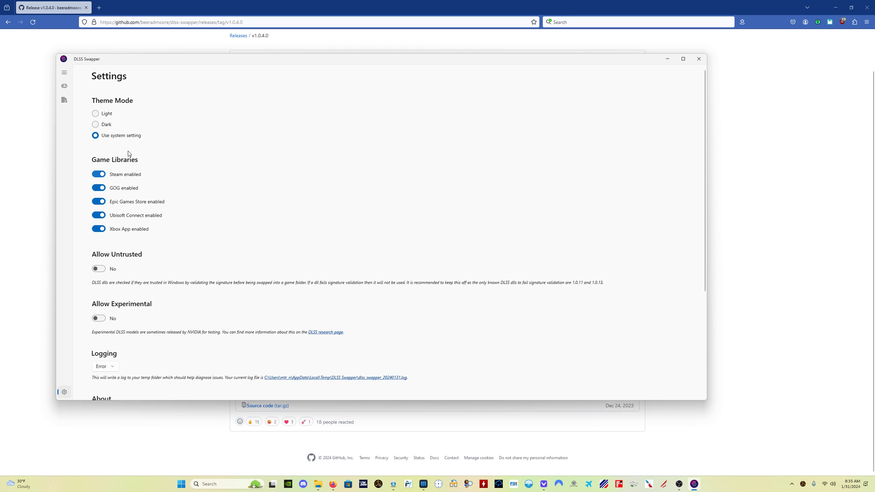
mouse_move(123, 164)
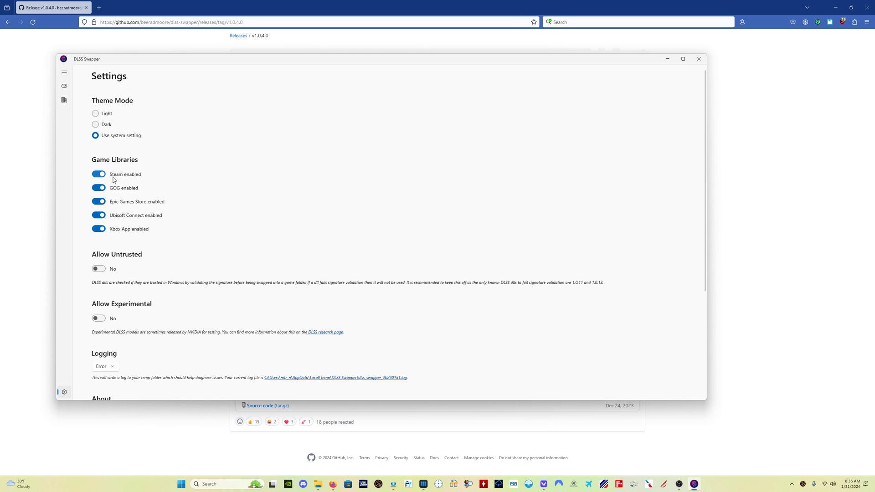
mouse_move(128, 235)
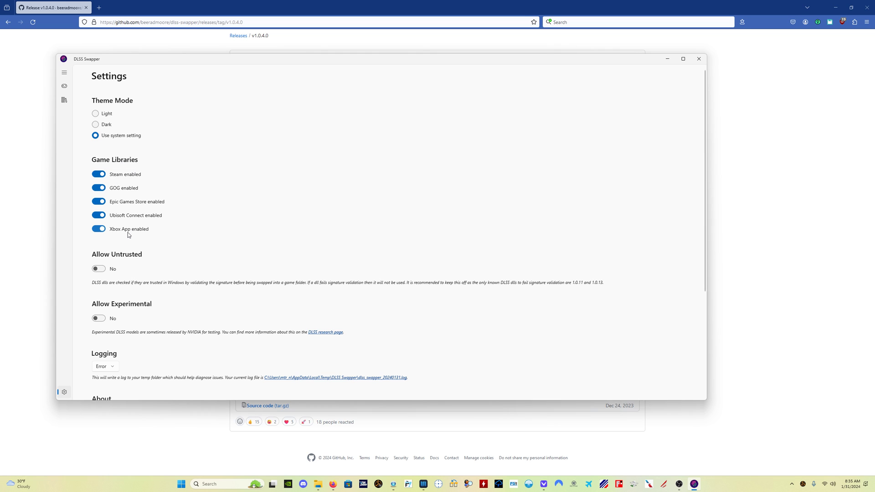
mouse_move(122, 212)
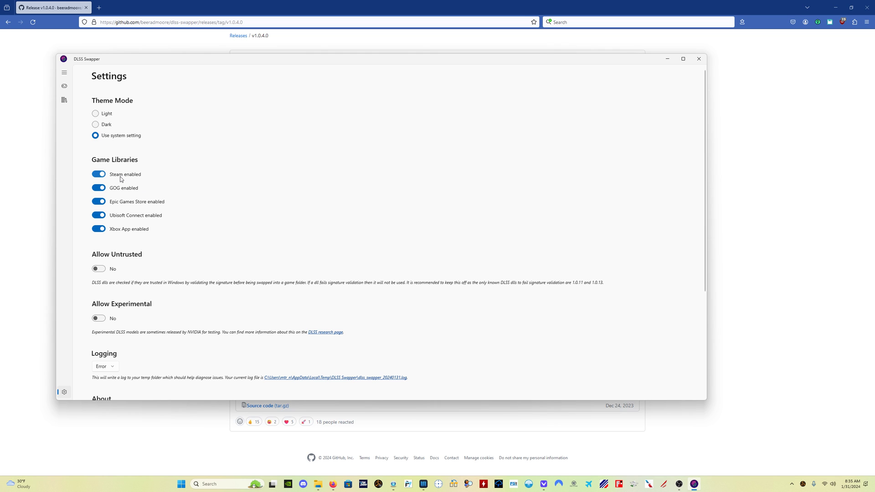
mouse_move(126, 233)
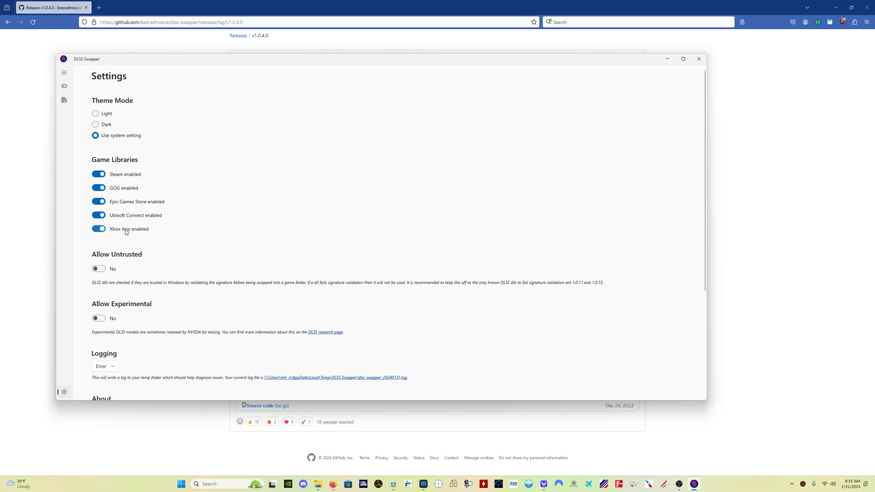
mouse_move(131, 235)
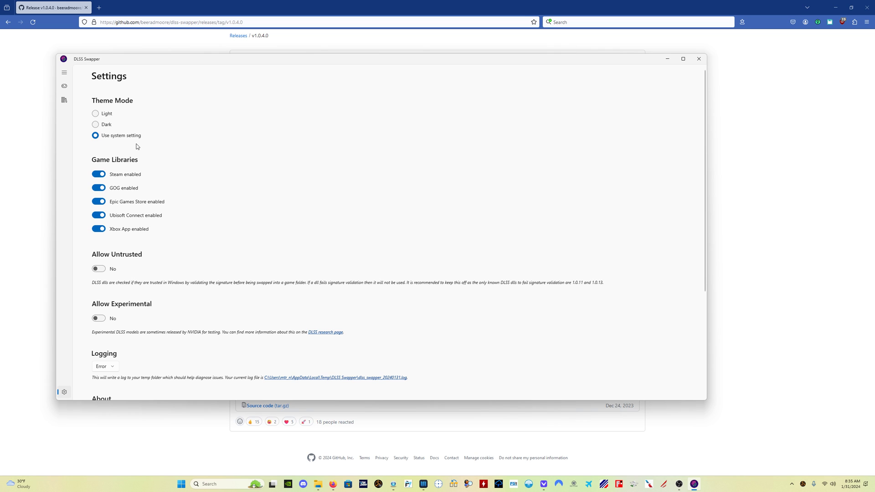
mouse_move(51, 312)
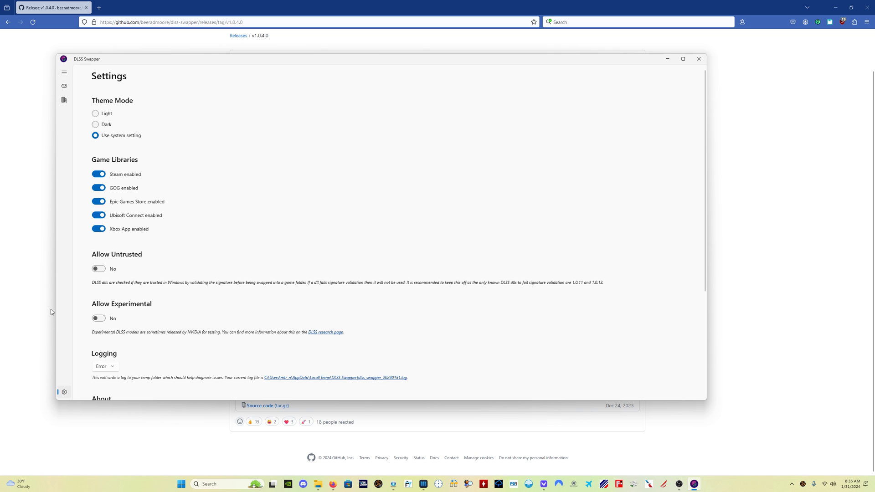
mouse_move(65, 101)
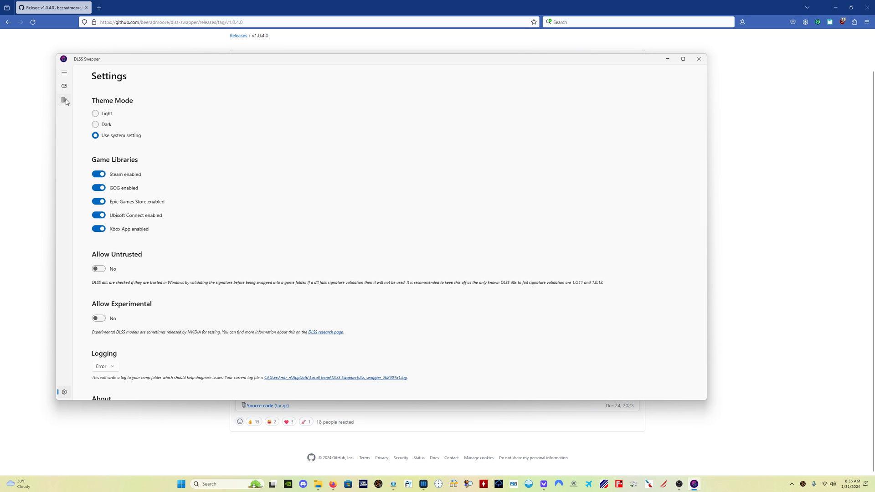
left_click(63, 86)
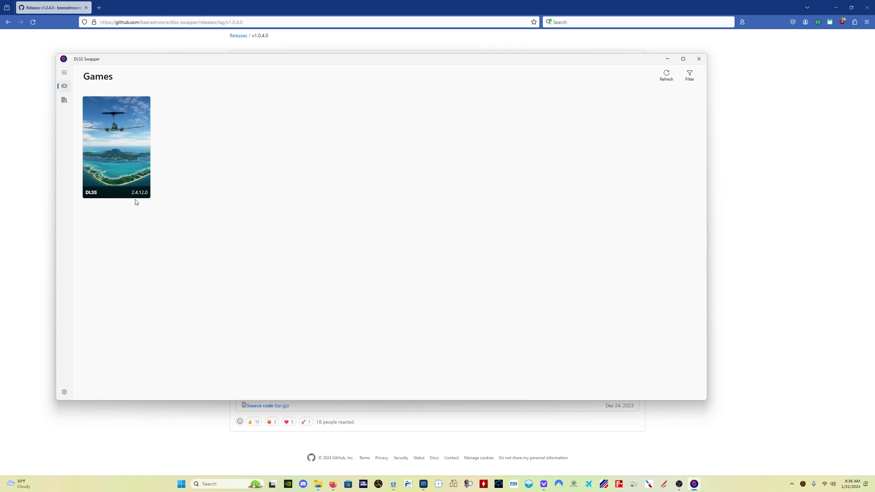
mouse_move(71, 110)
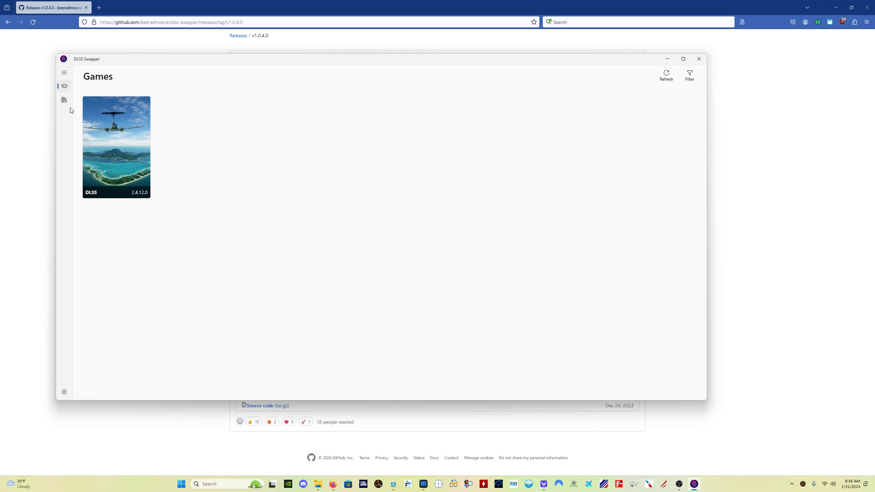
mouse_move(63, 101)
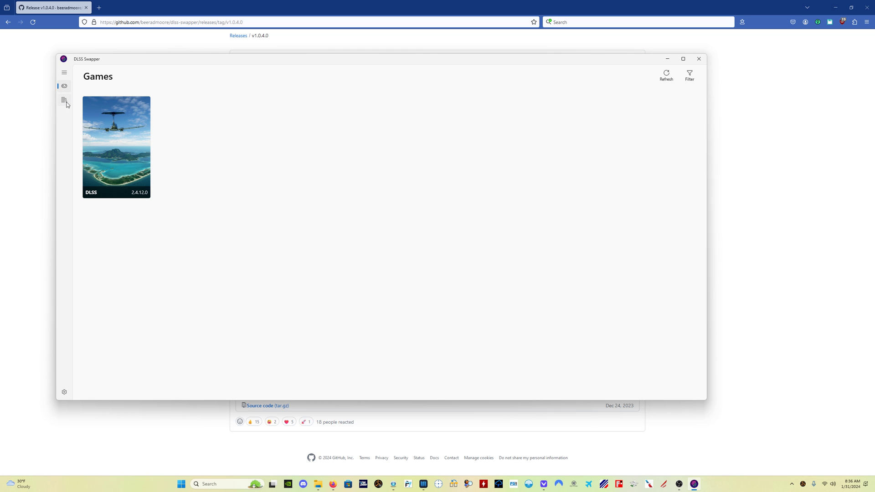
- Show the Library page listing DLSS versions from v3.5.10 down
left_click(63, 100)
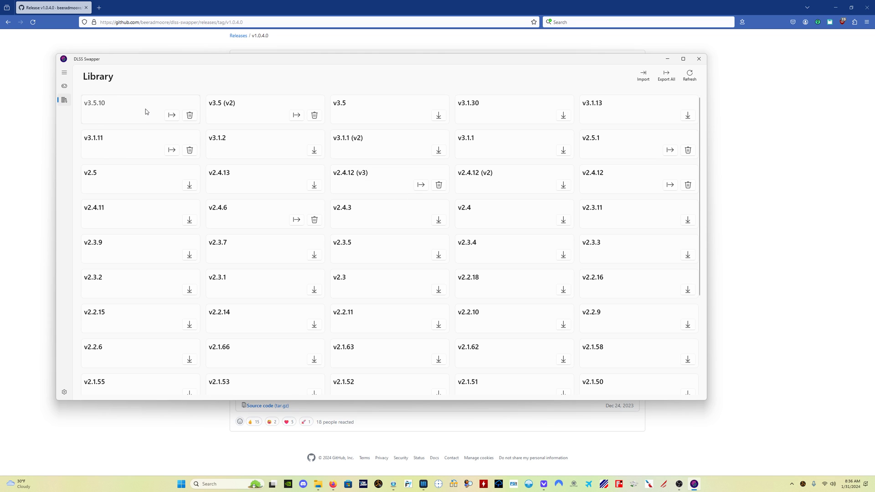
mouse_move(120, 112)
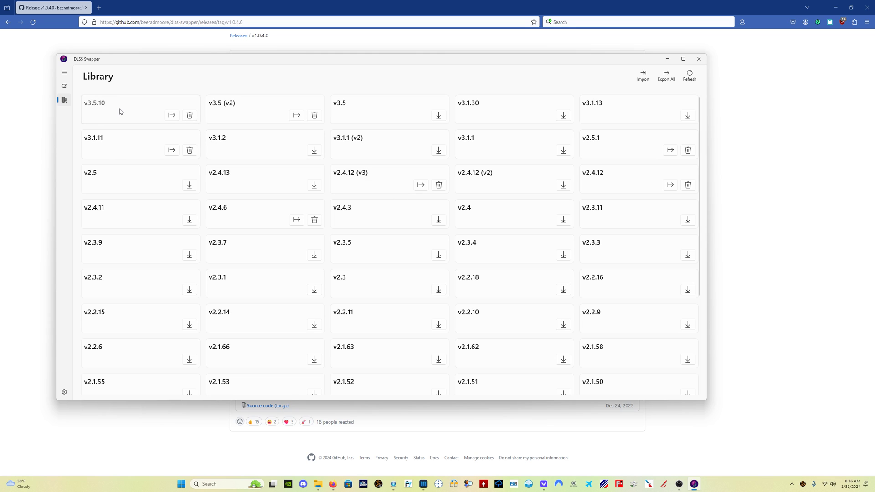
mouse_move(123, 114)
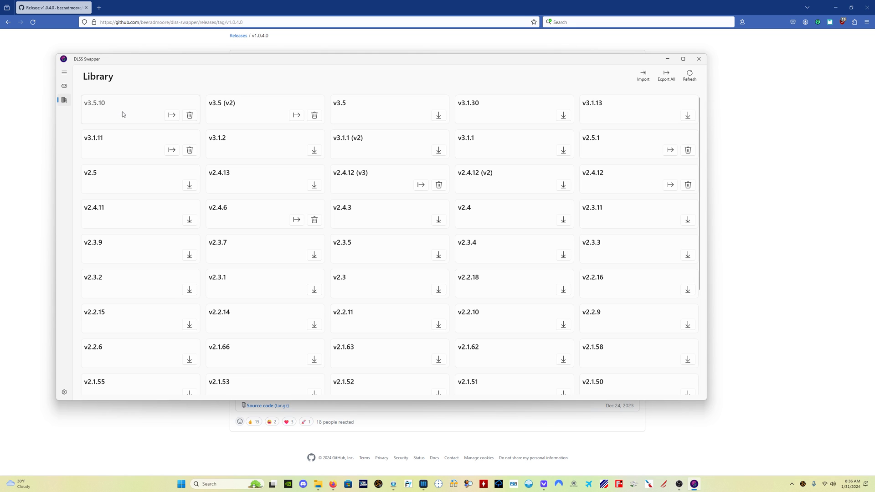
mouse_move(316, 152)
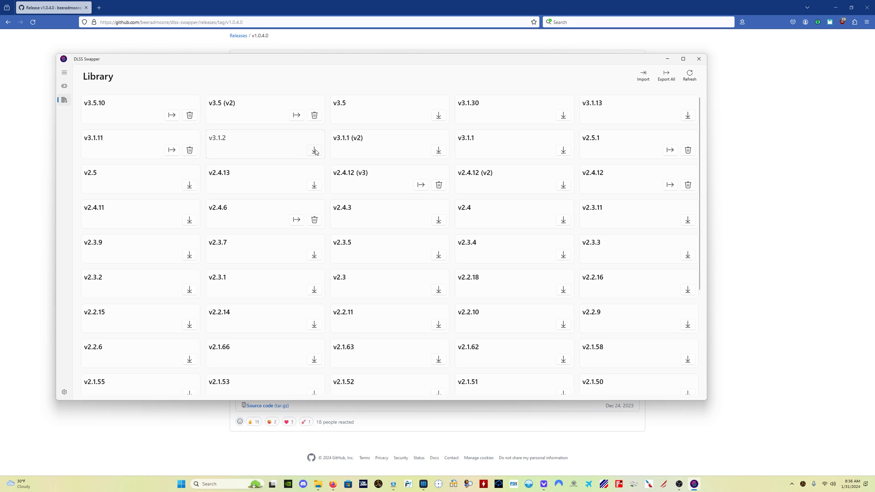
mouse_move(313, 151)
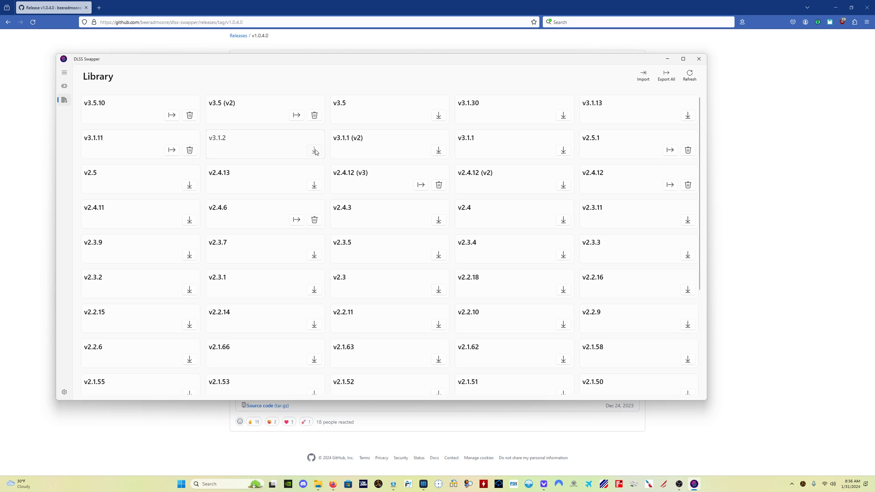
- Download DLSS v3.1.2 into the library and return to the games list
left_click(315, 149)
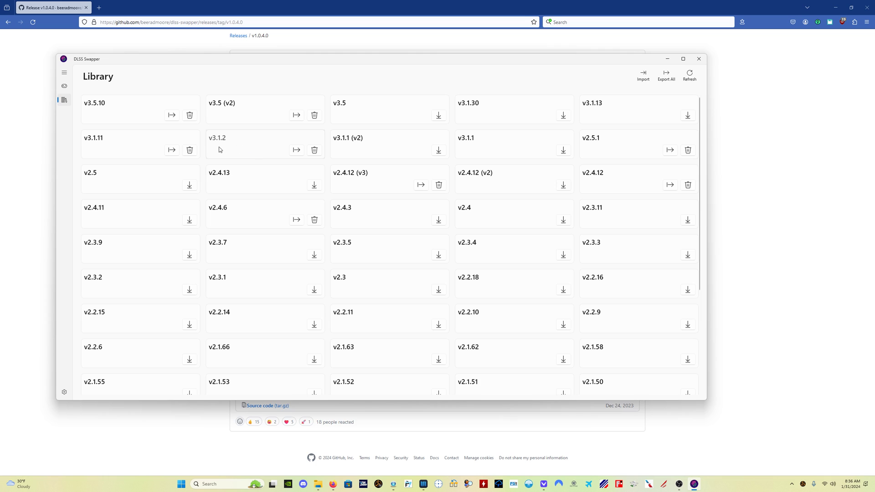
mouse_move(315, 149)
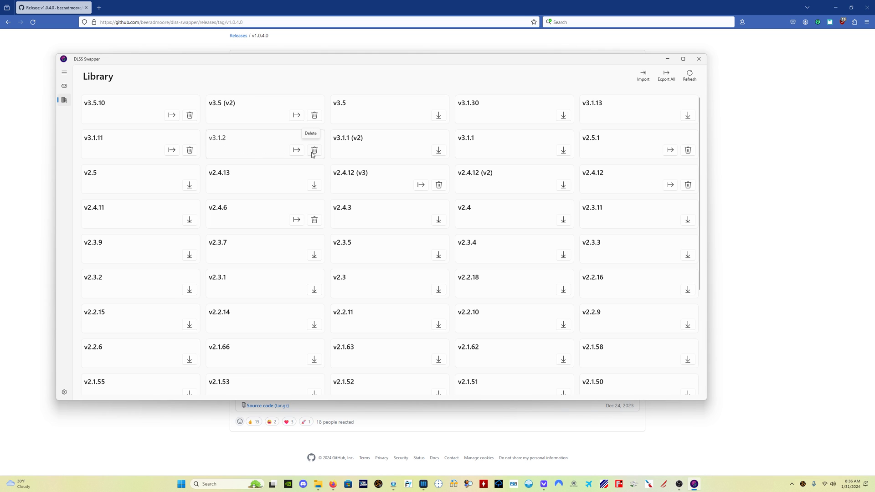
mouse_move(64, 87)
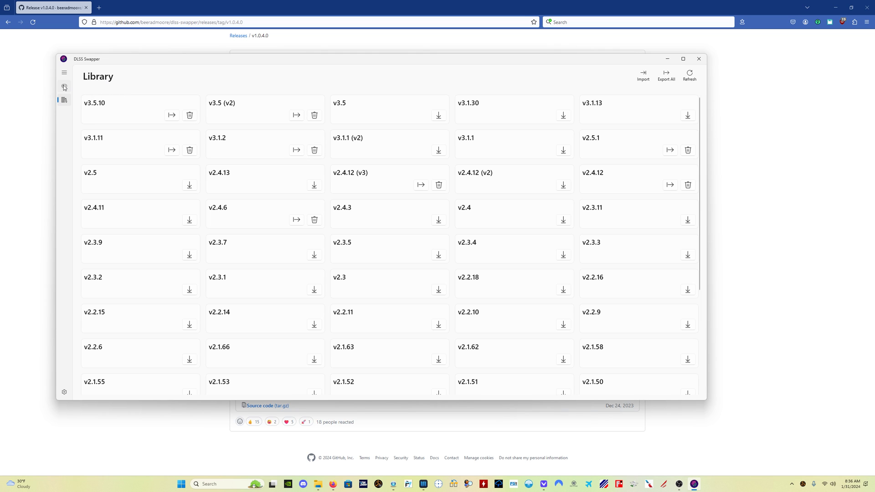
left_click(64, 87)
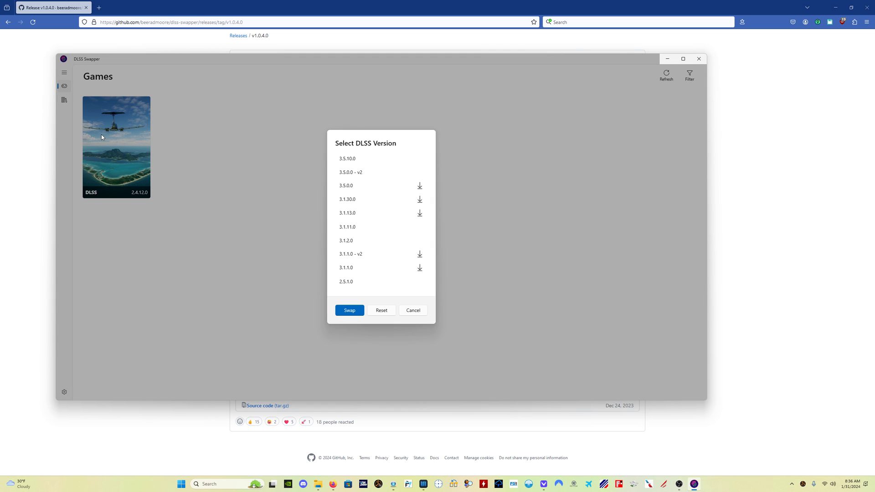
mouse_move(254, 239)
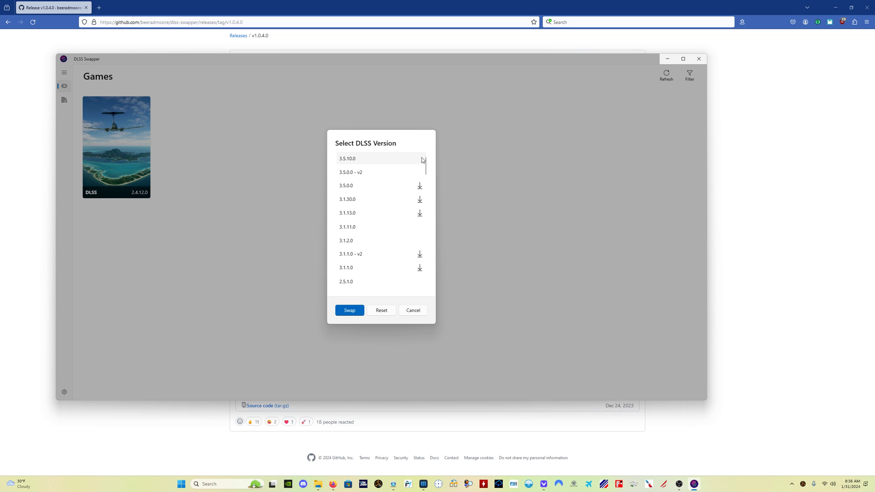
mouse_move(420, 164)
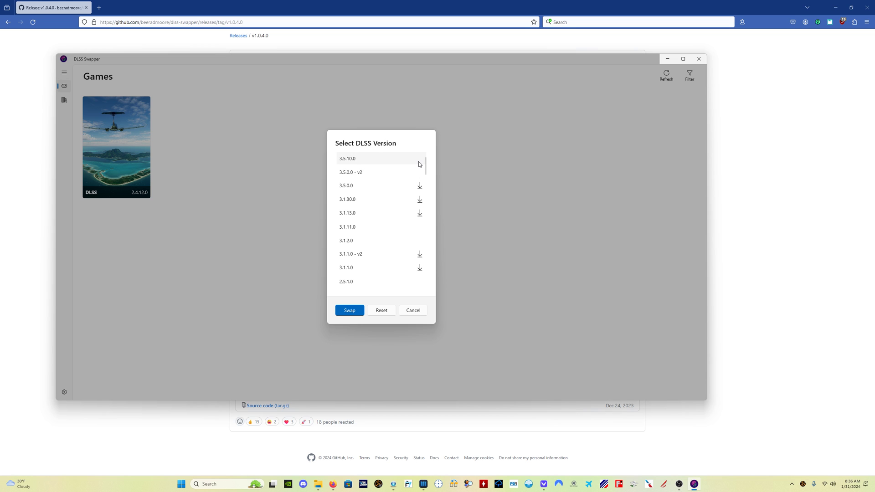
mouse_move(420, 157)
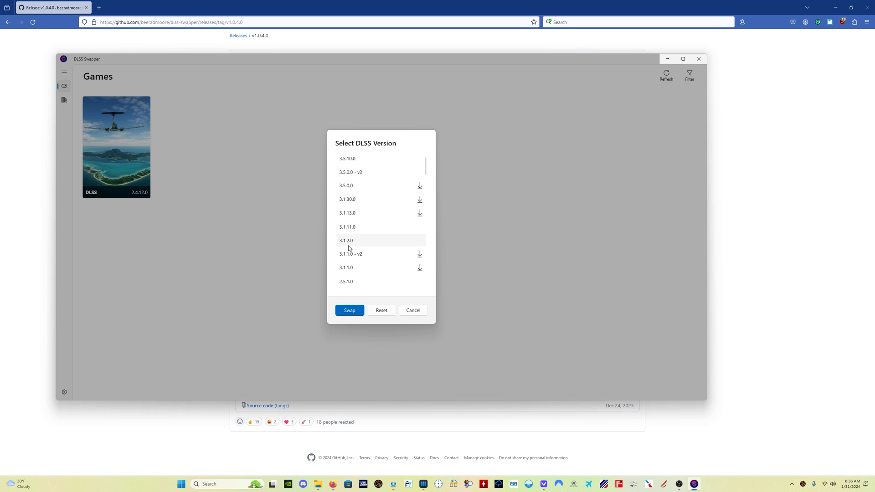
mouse_move(423, 245)
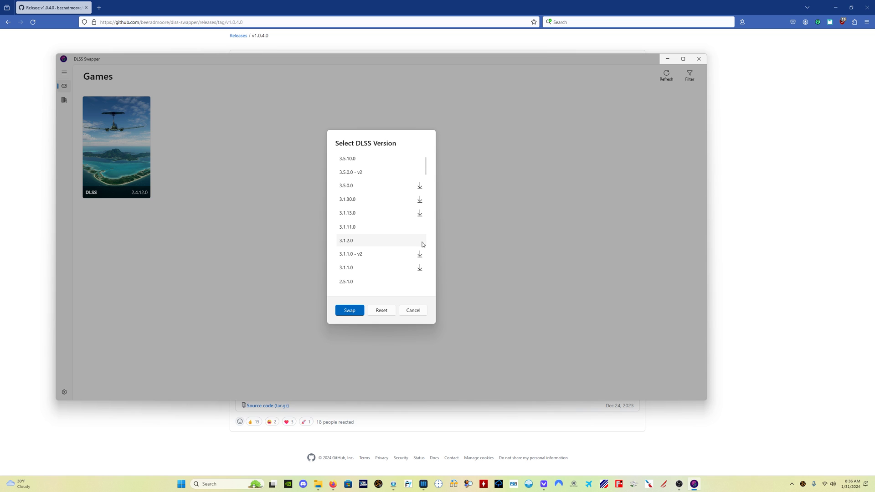
mouse_move(421, 188)
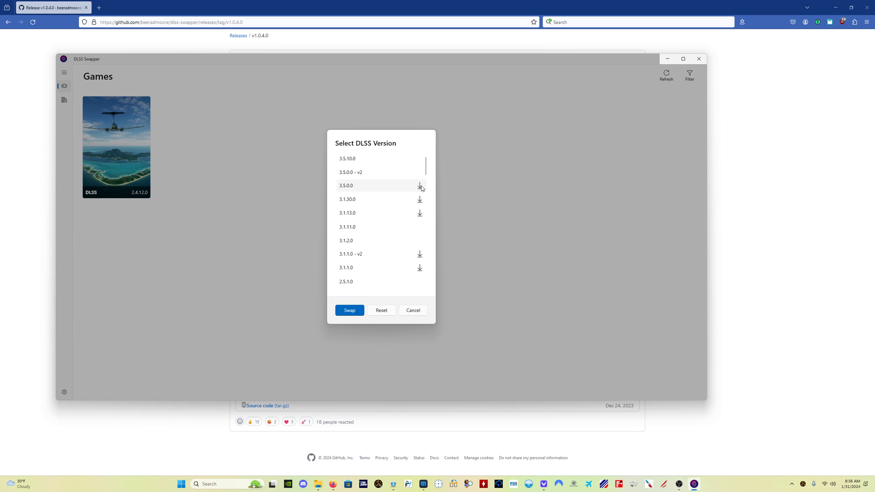
mouse_move(421, 187)
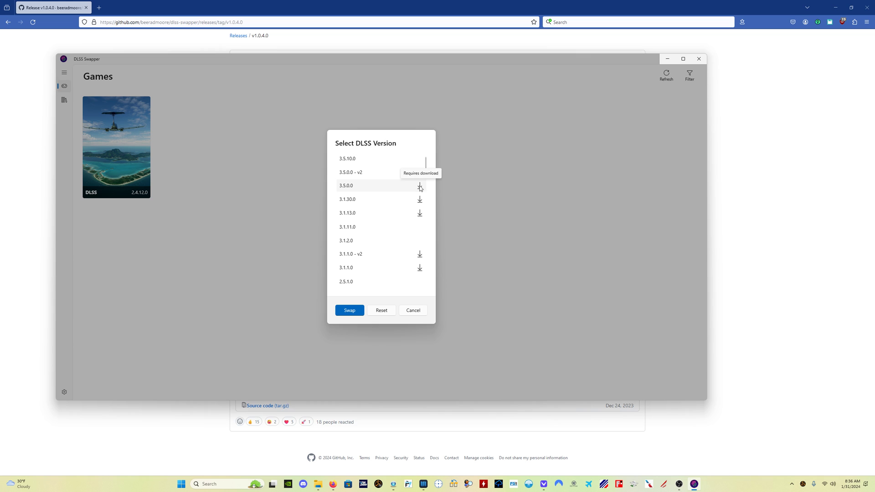
mouse_move(411, 234)
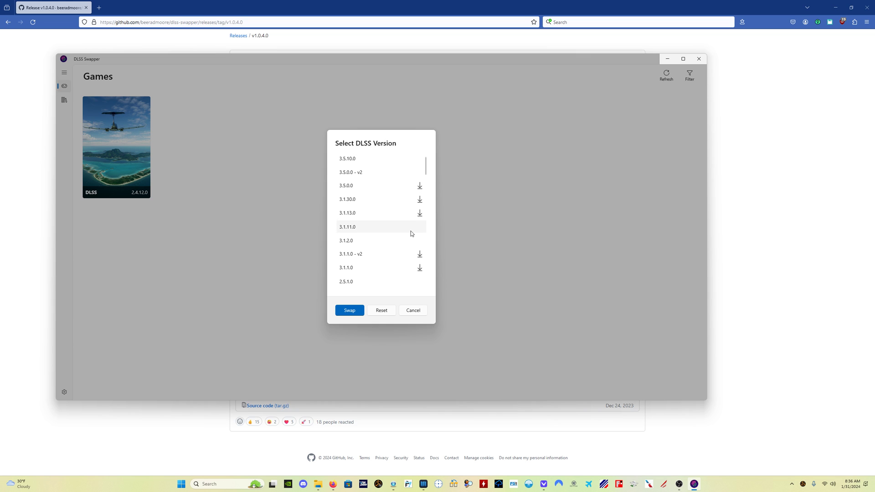
mouse_move(386, 174)
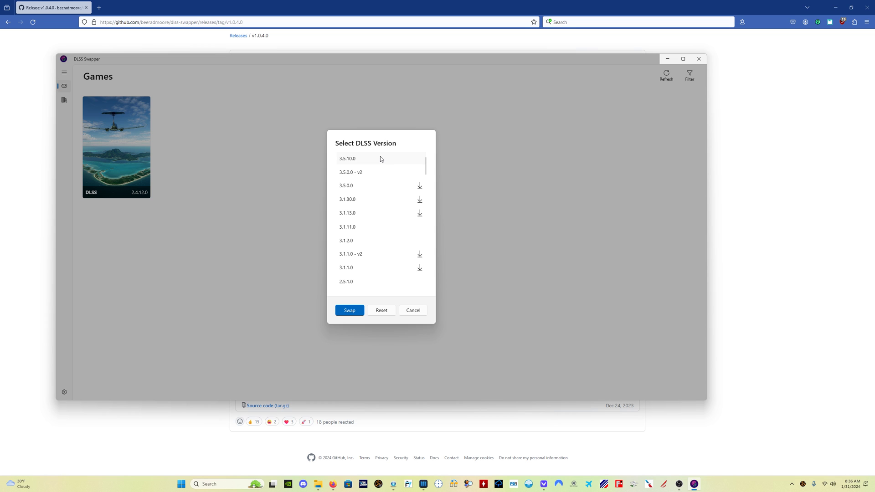
mouse_move(381, 186)
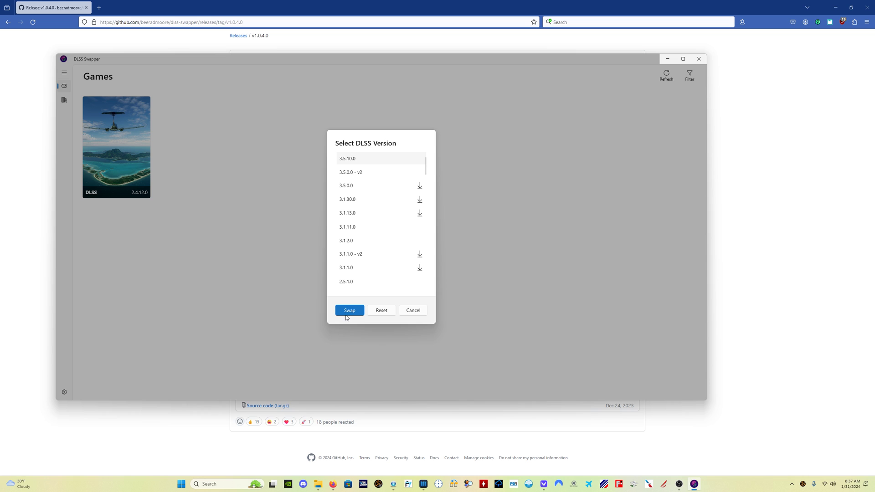
- Swap Microsoft Flight Simulator's DLSS from 2.4.12.0 to 3.5.10.0, then revisit the version library
left_click(350, 310)
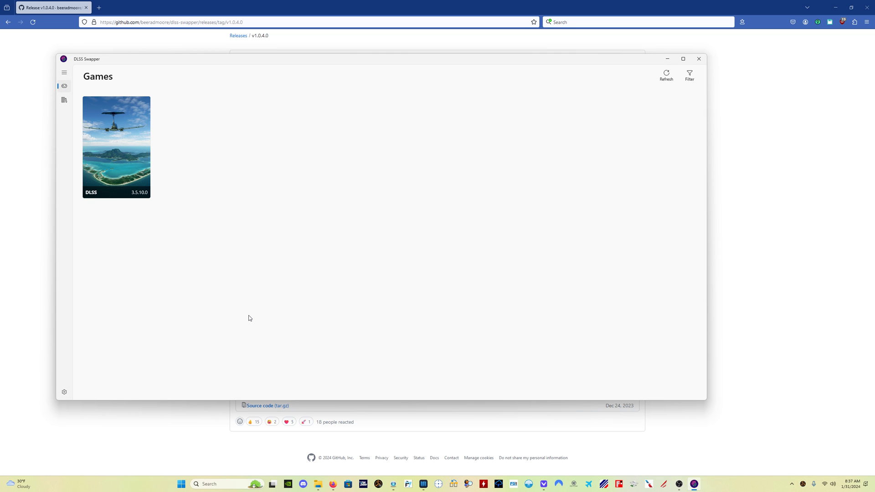
mouse_move(206, 266)
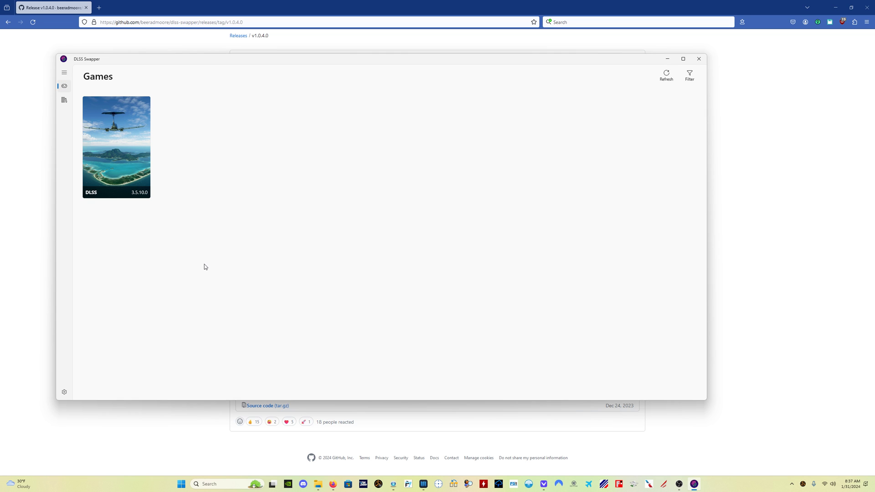
mouse_move(75, 125)
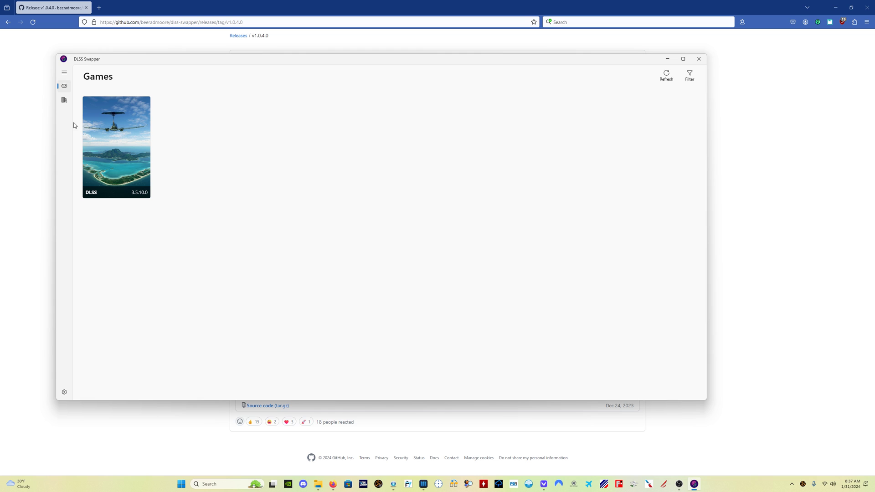
left_click(64, 101)
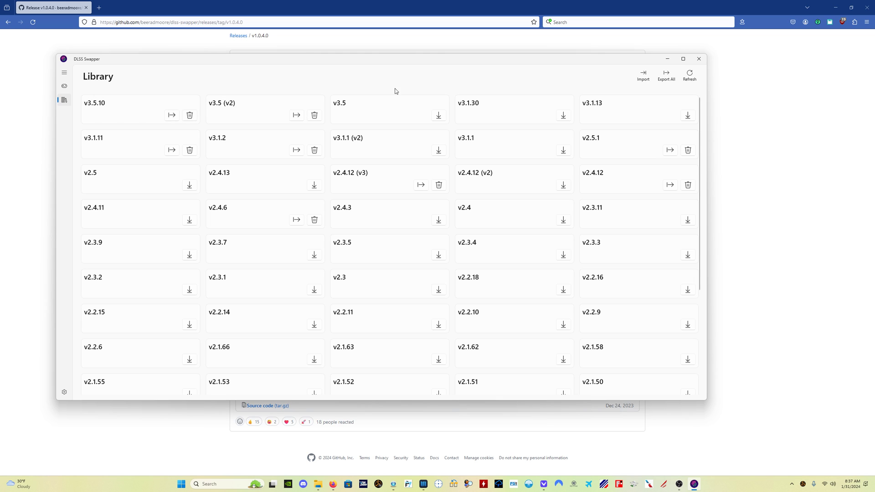
mouse_move(388, 108)
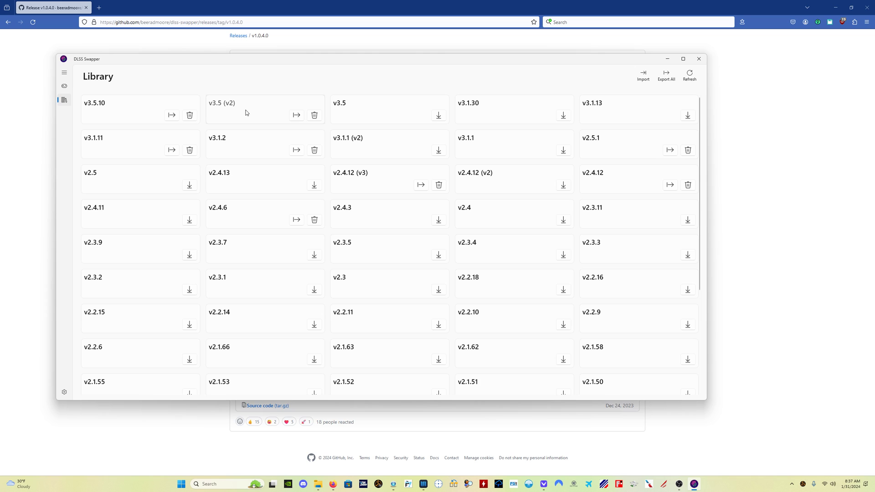
mouse_move(405, 104)
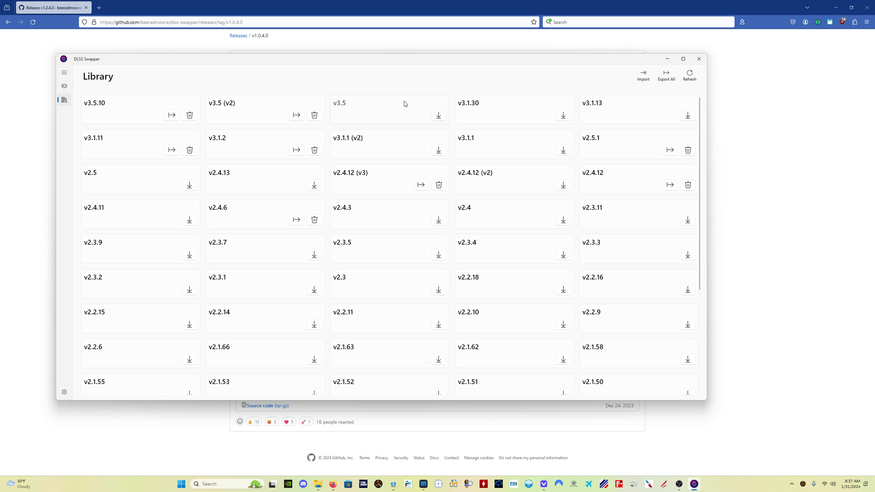
mouse_move(405, 104)
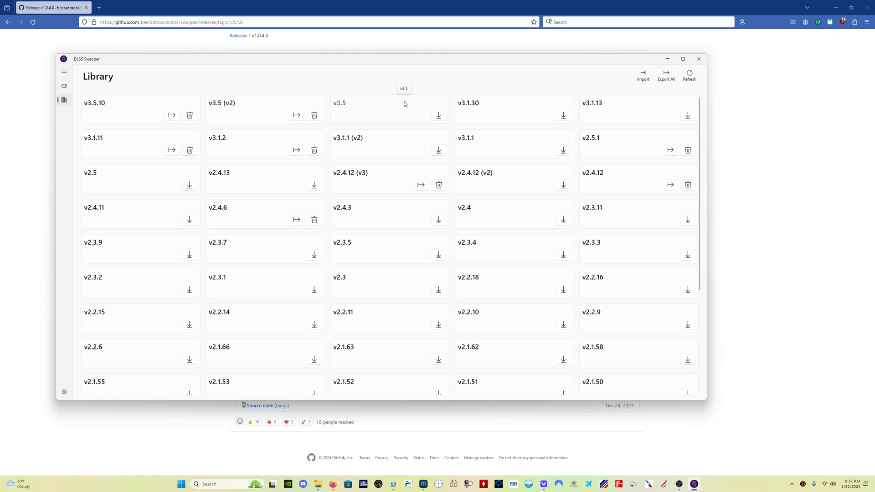
mouse_move(64, 98)
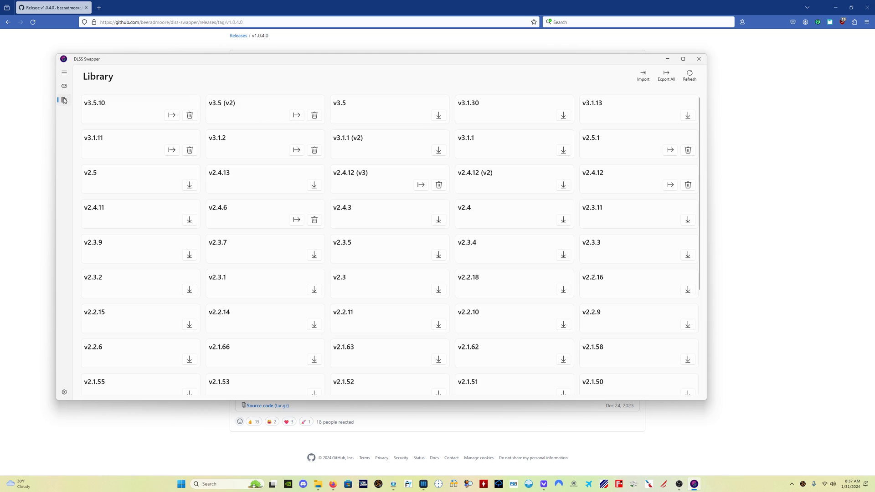
- Return to the Games page, where the game now shows DLSS 3.5.10.0
left_click(64, 86)
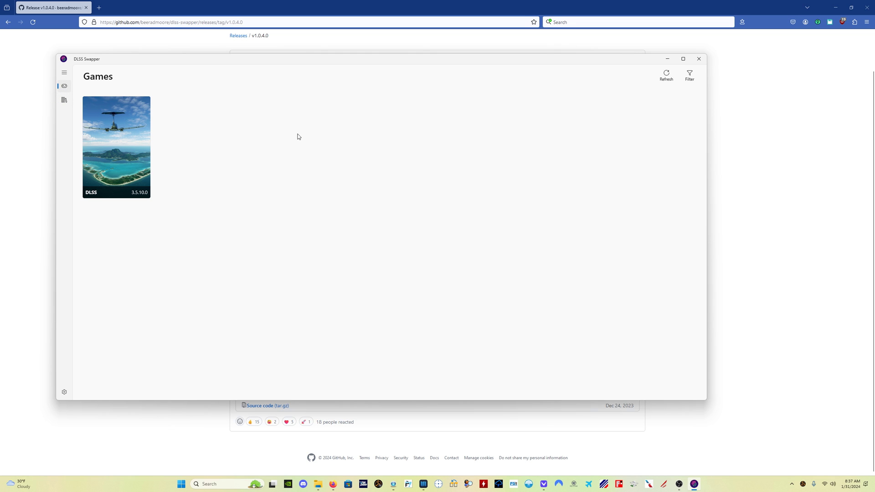